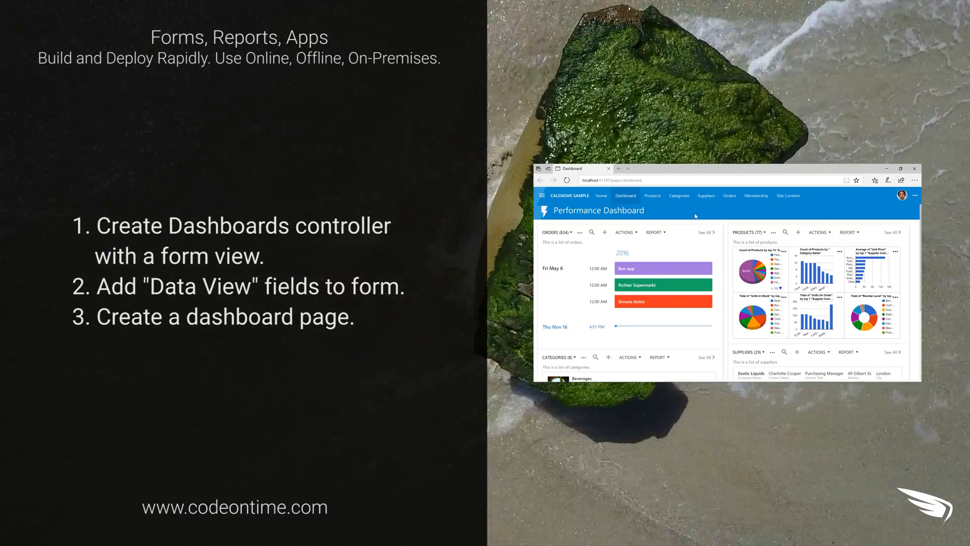
# - Open the CalendarSample project from the start page
pyautogui.scroll(-3)
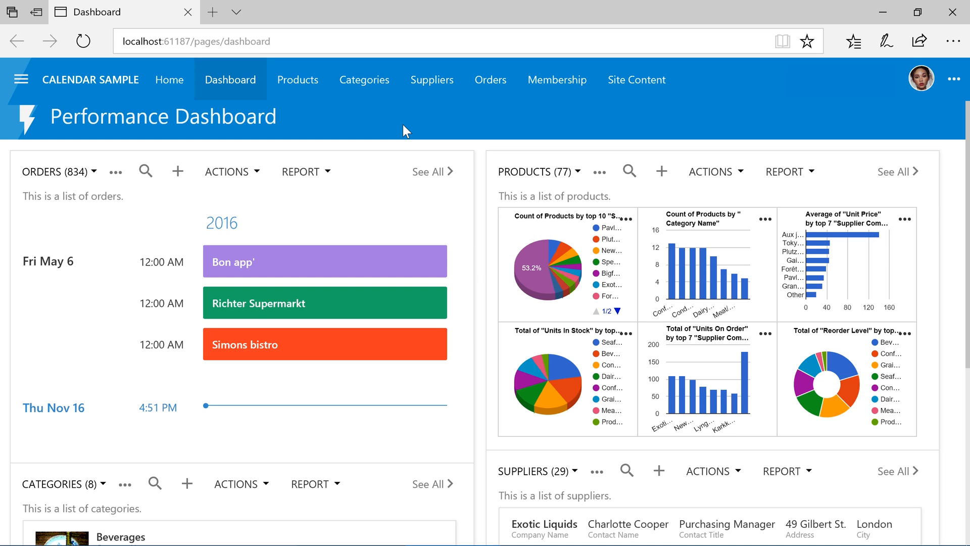
pyautogui.scroll(-3)
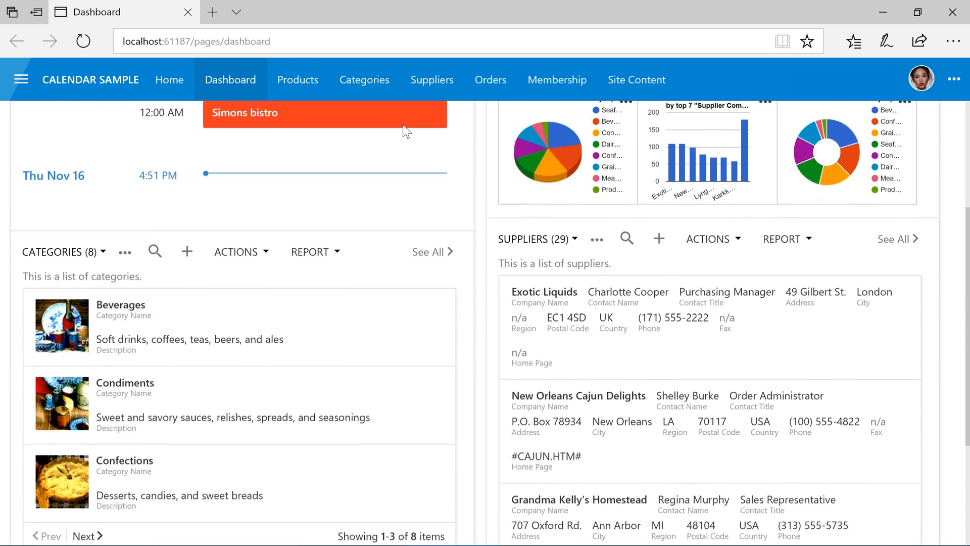
pyautogui.scroll(-3)
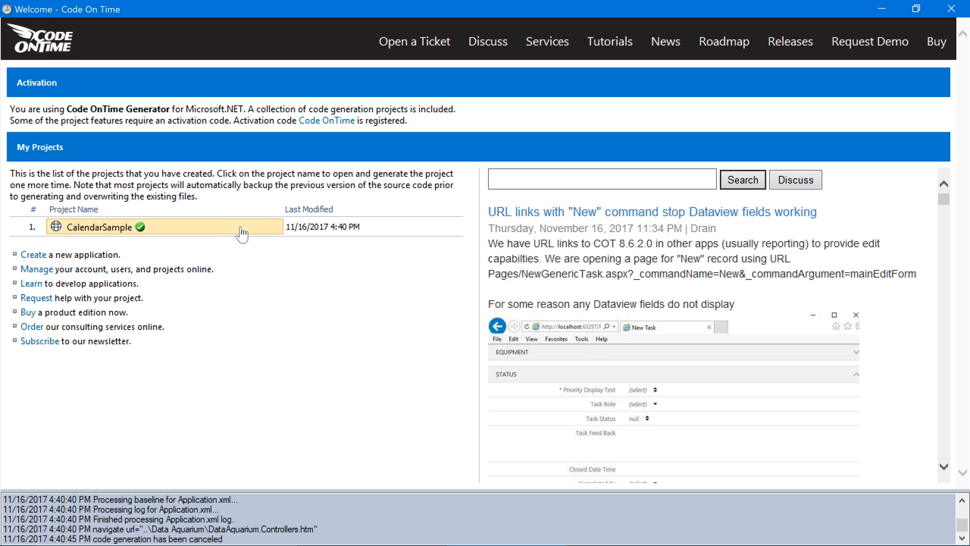
pyautogui.click(102, 227)
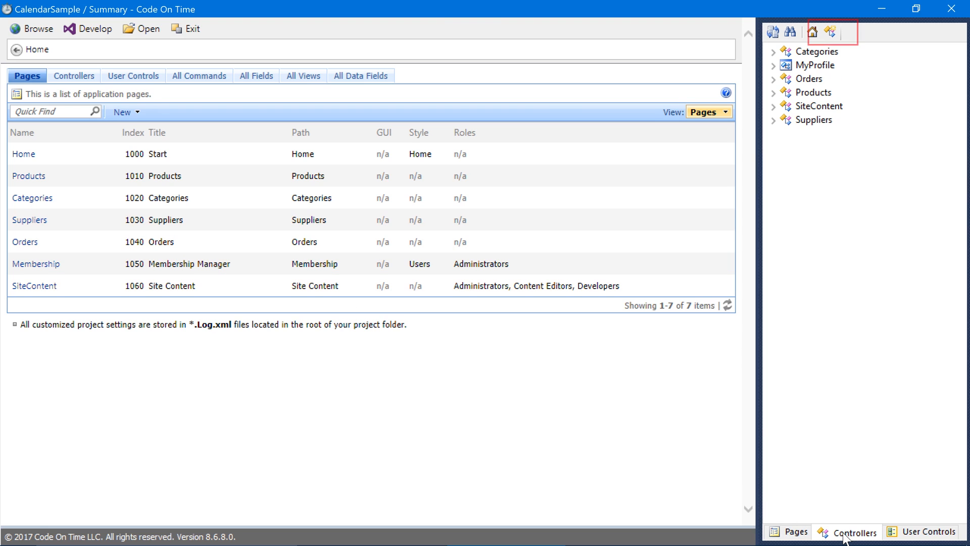
pyautogui.moveTo(854, 319)
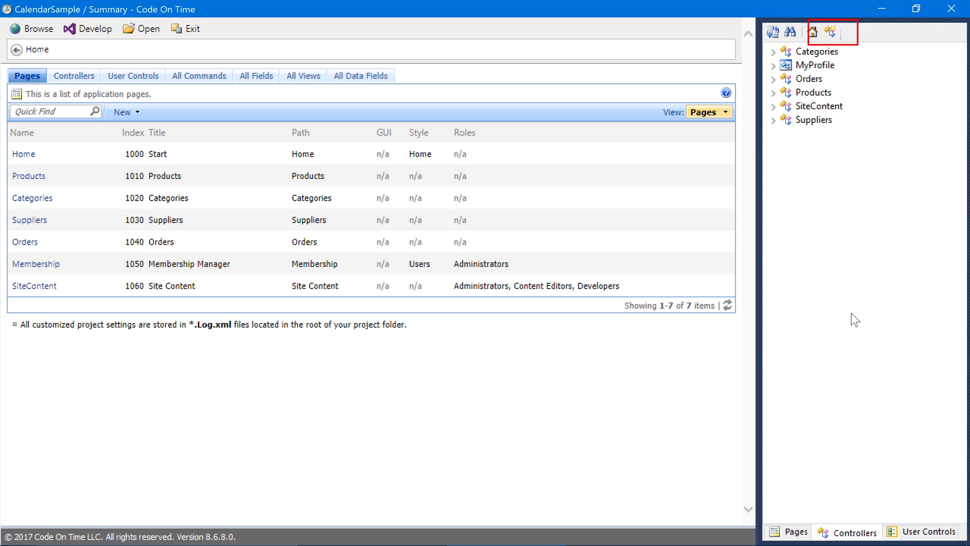
# - Add a new data controller named Dashboards
pyautogui.click(830, 33)
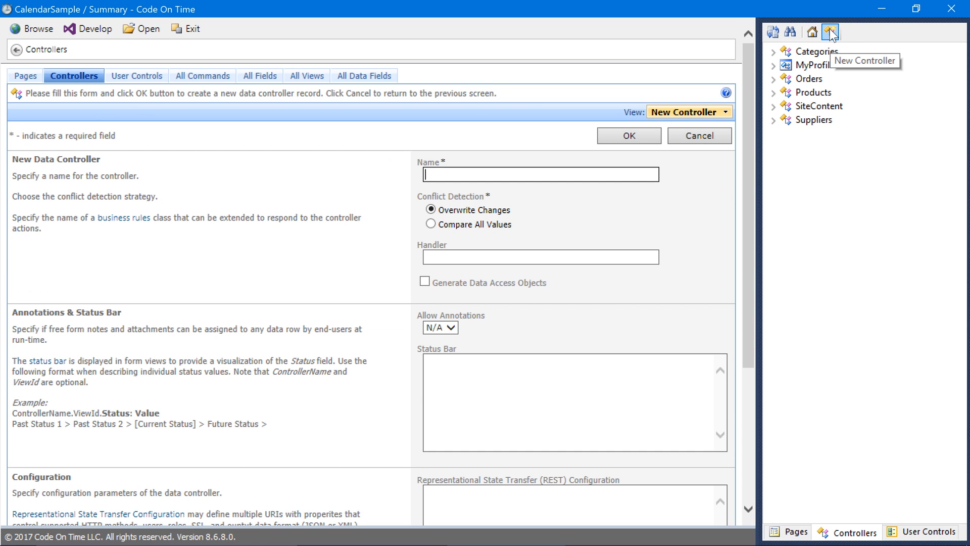
pyautogui.moveTo(853, 43)
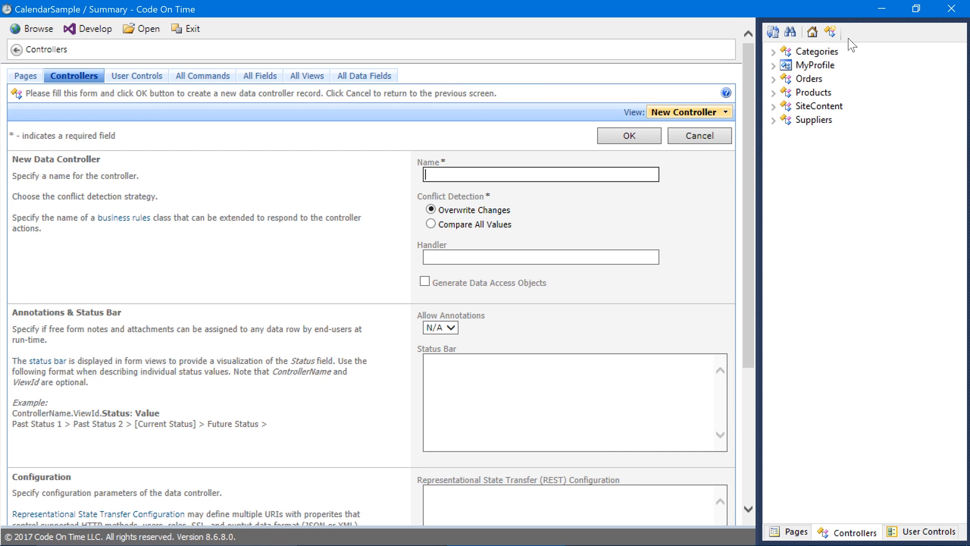
pyautogui.write('Dash')
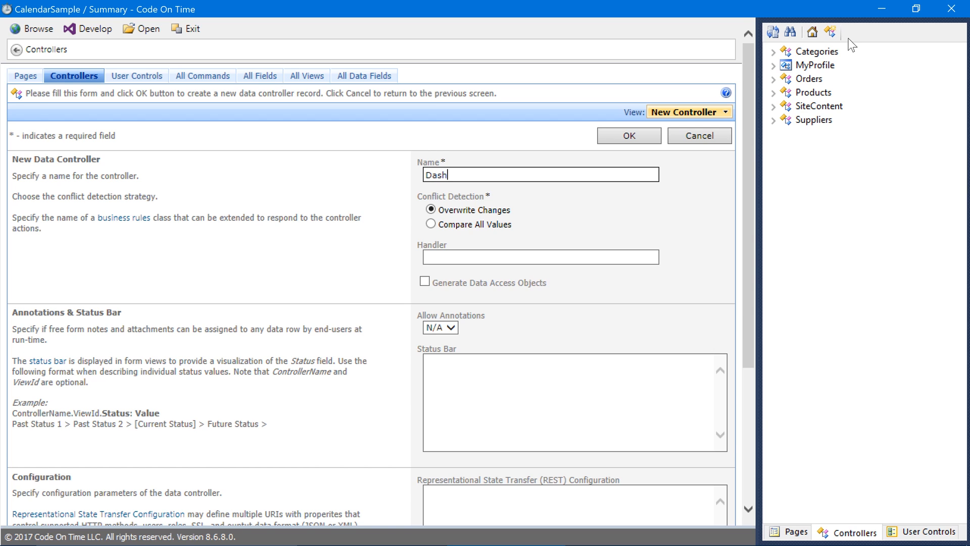
pyautogui.write('boards')
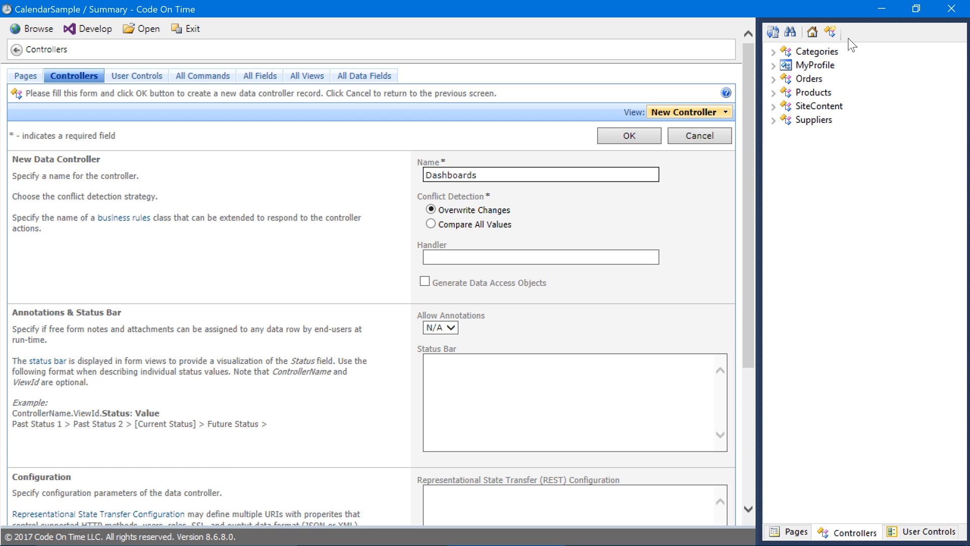
pyautogui.click(628, 135)
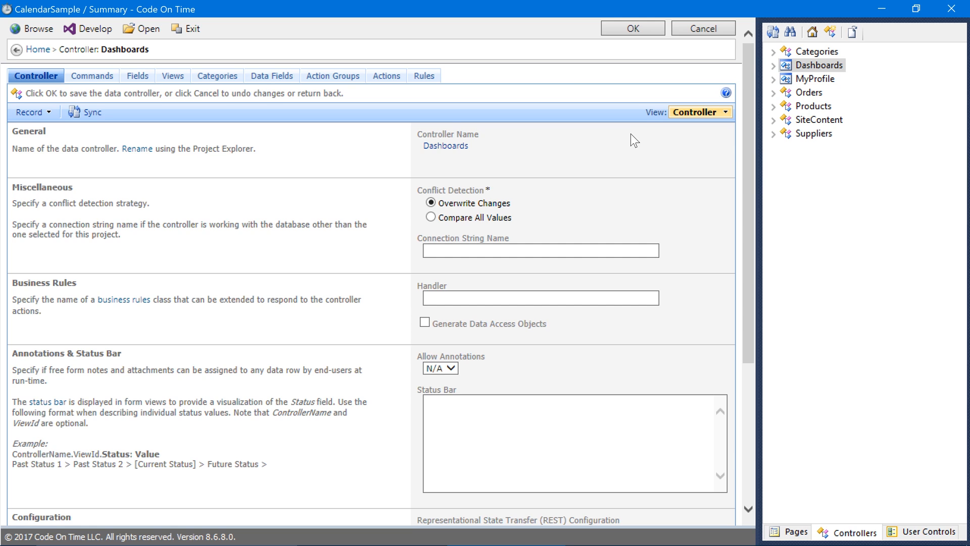
# - Add Form view form1 to Dashboards, labelled Performance Dashboard, tagged material-icon-flash-on
pyautogui.click(773, 65)
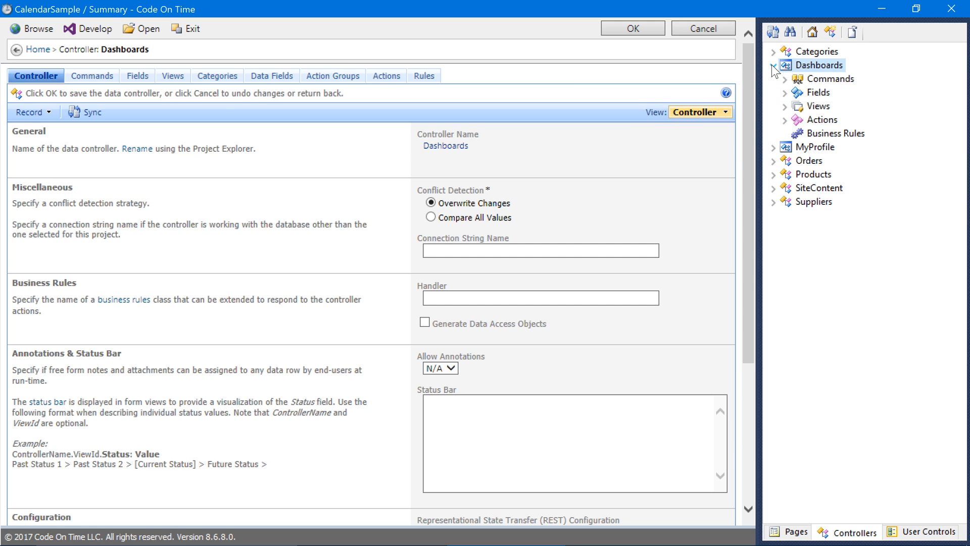
pyautogui.rightClick(819, 105)
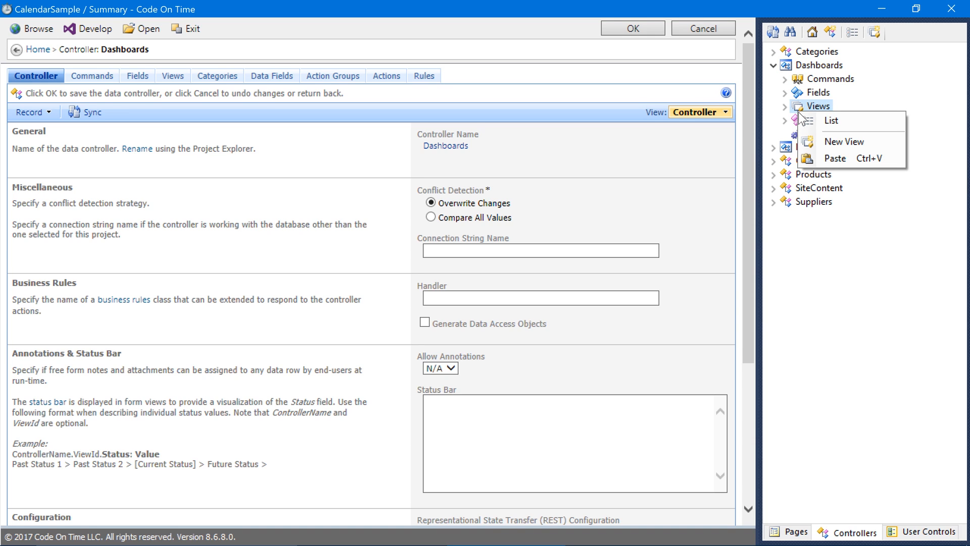
pyautogui.click(843, 141)
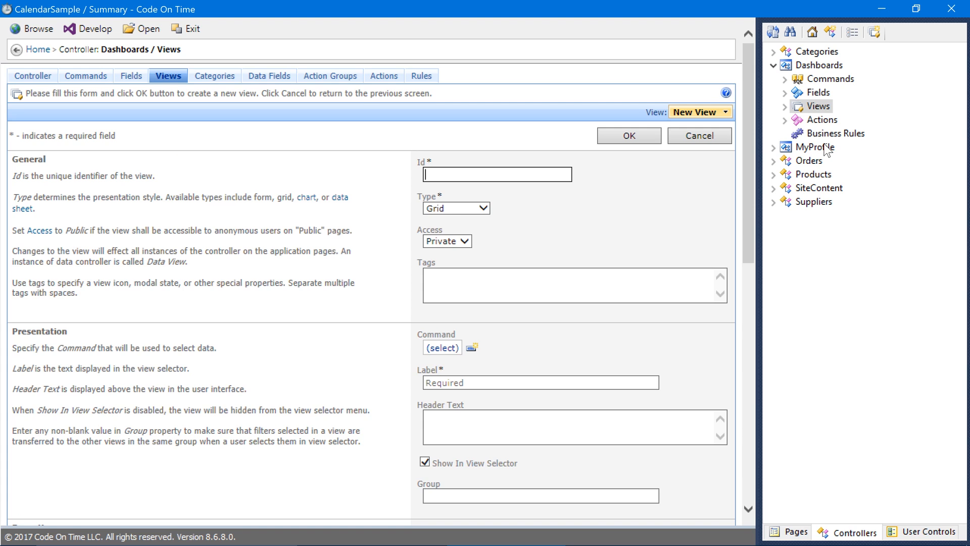
pyautogui.write('form1')
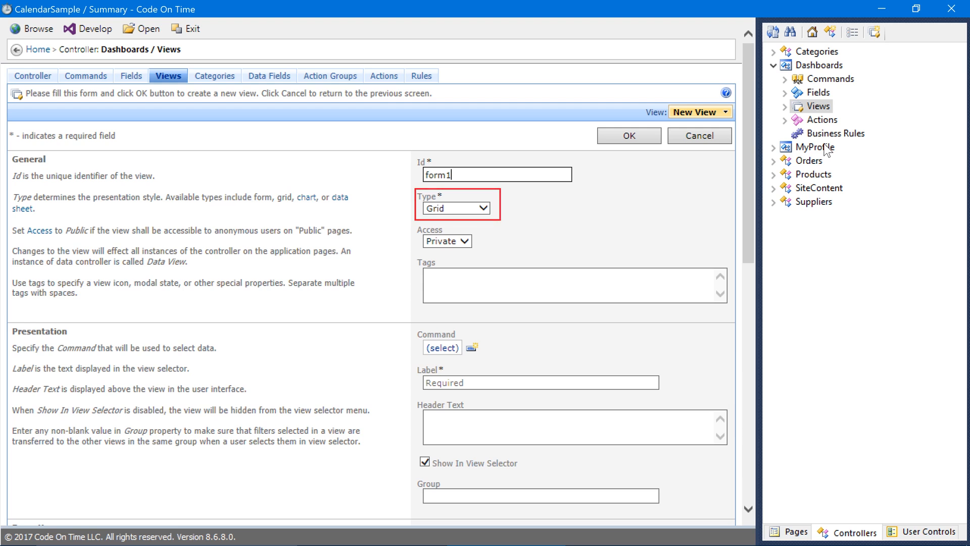
pyautogui.click(456, 207)
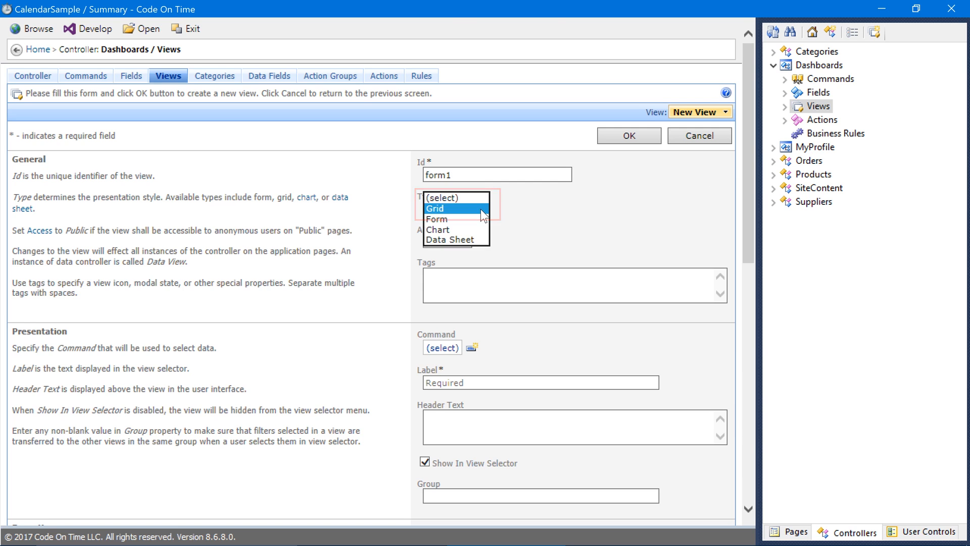
pyautogui.click(436, 219)
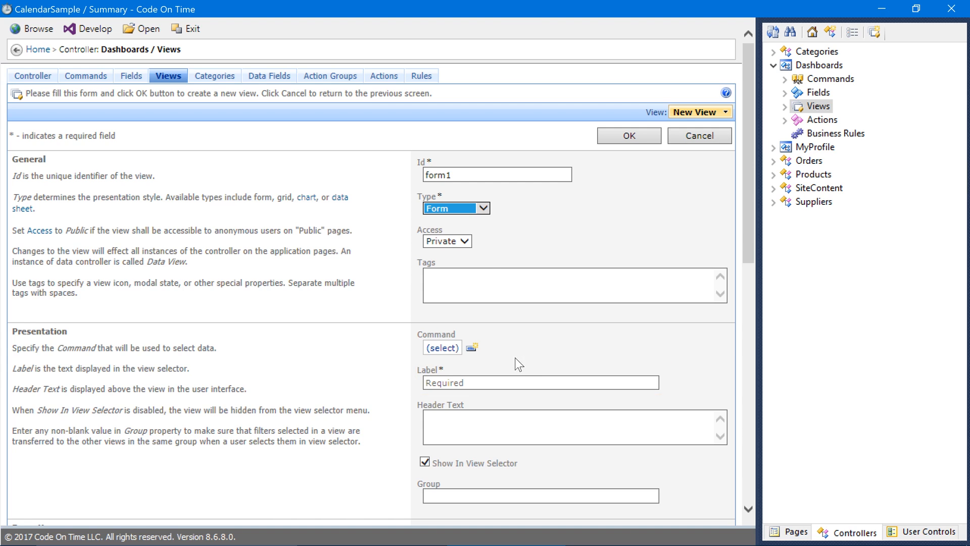
pyautogui.write('Performance Dashboard')
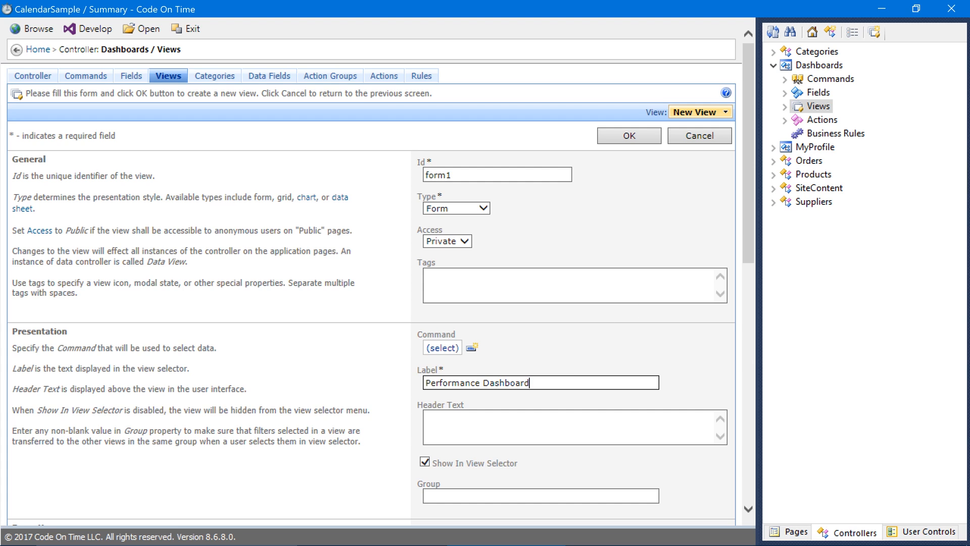
pyautogui.write('material-icon-flash')
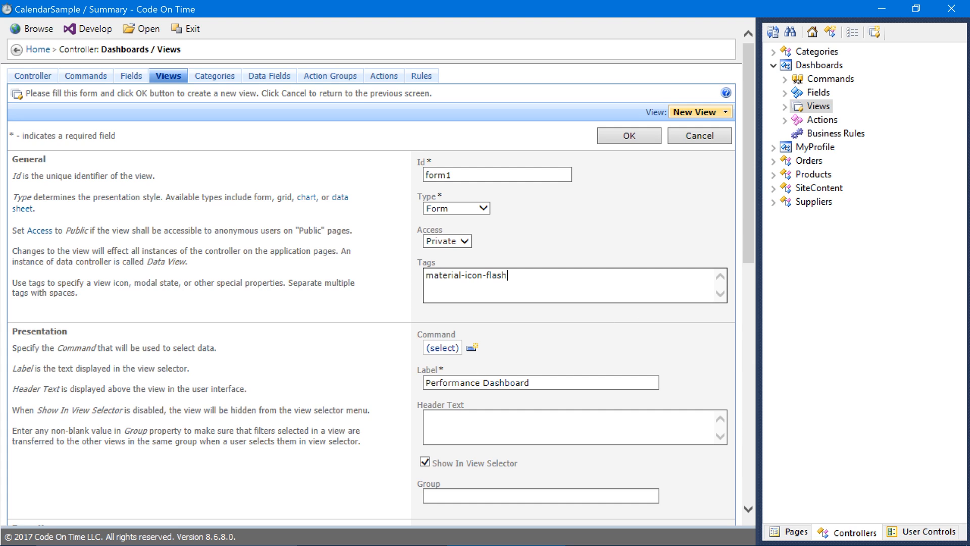
pyautogui.write('-on')
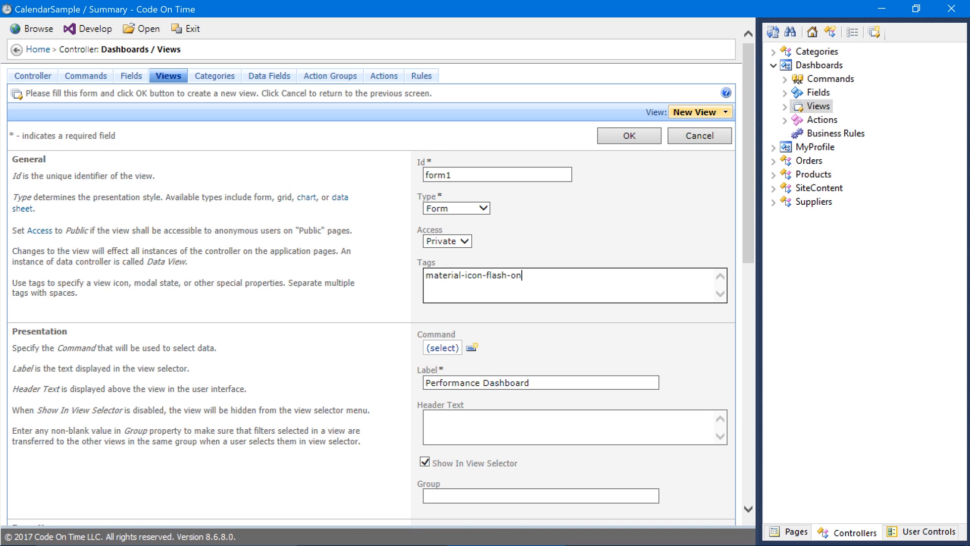
pyautogui.moveTo(655, 193)
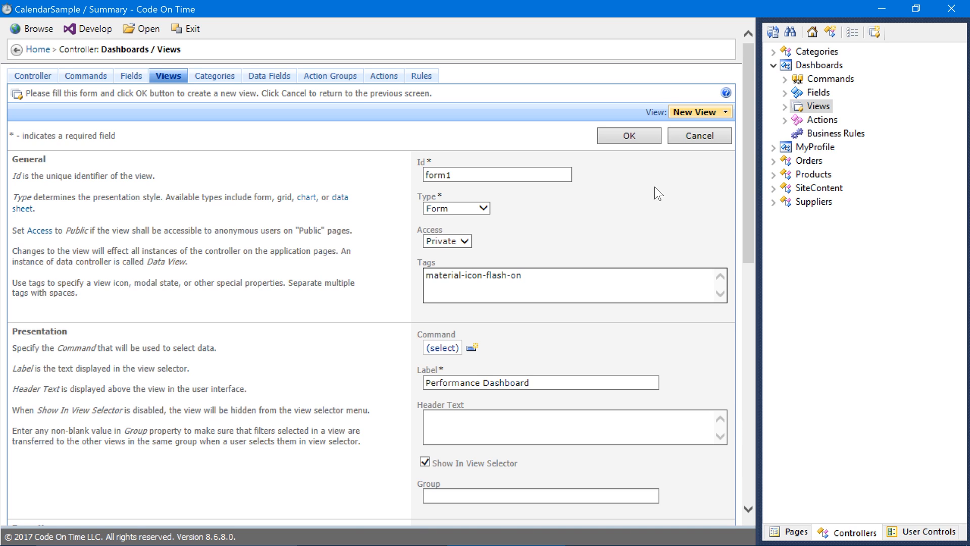
pyautogui.click(628, 135)
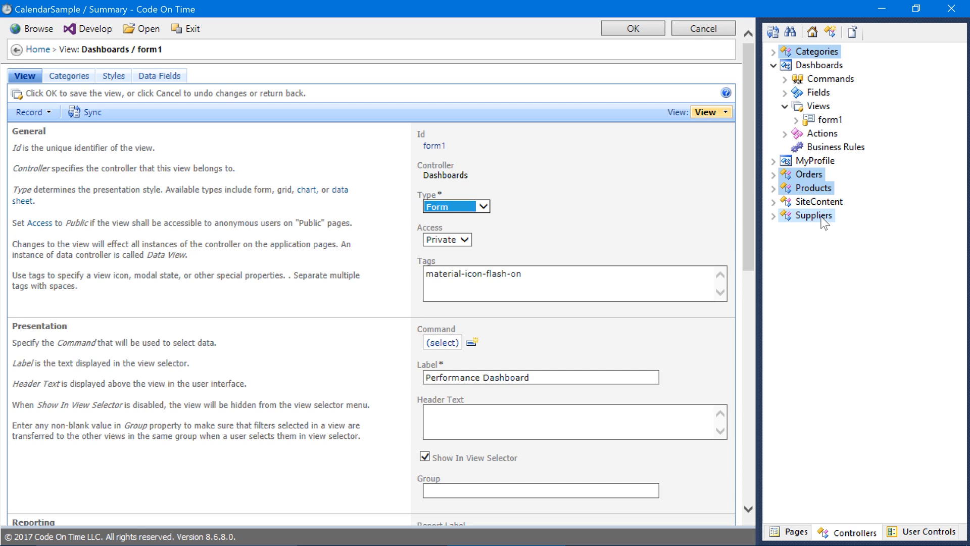
# - Copy the Categories, Orders, Products and Suppliers controllers and paste them into Dashboards
pyautogui.rightClick(818, 215)
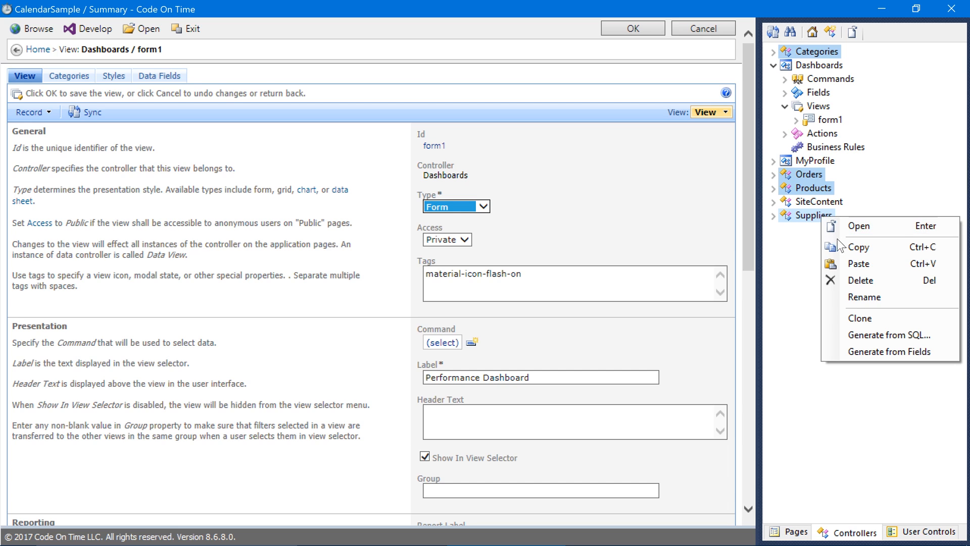
pyautogui.click(835, 239)
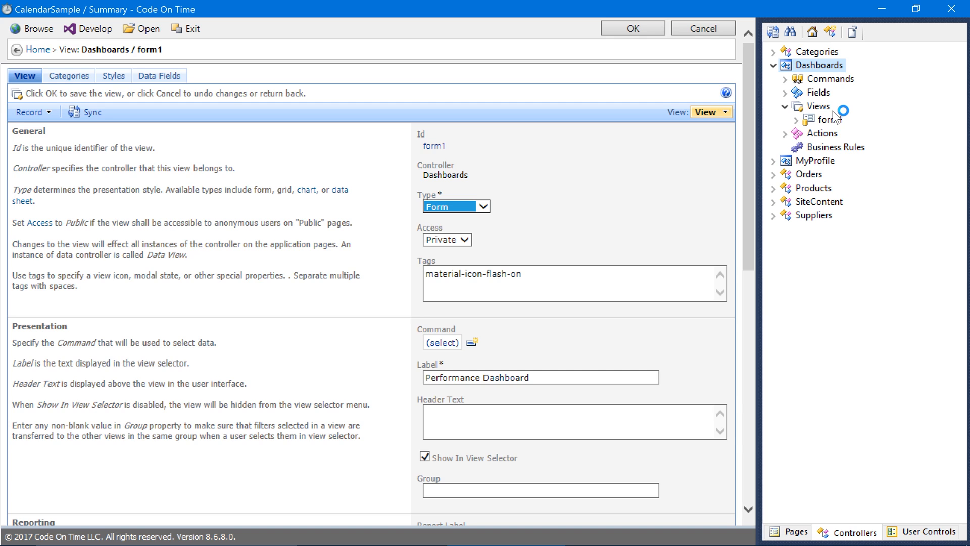
pyautogui.click(859, 147)
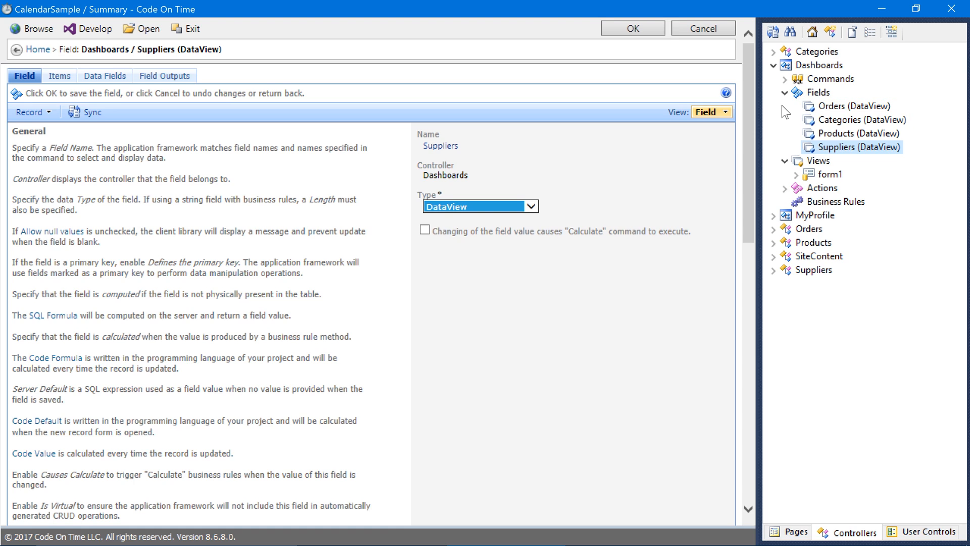
pyautogui.moveTo(793, 113)
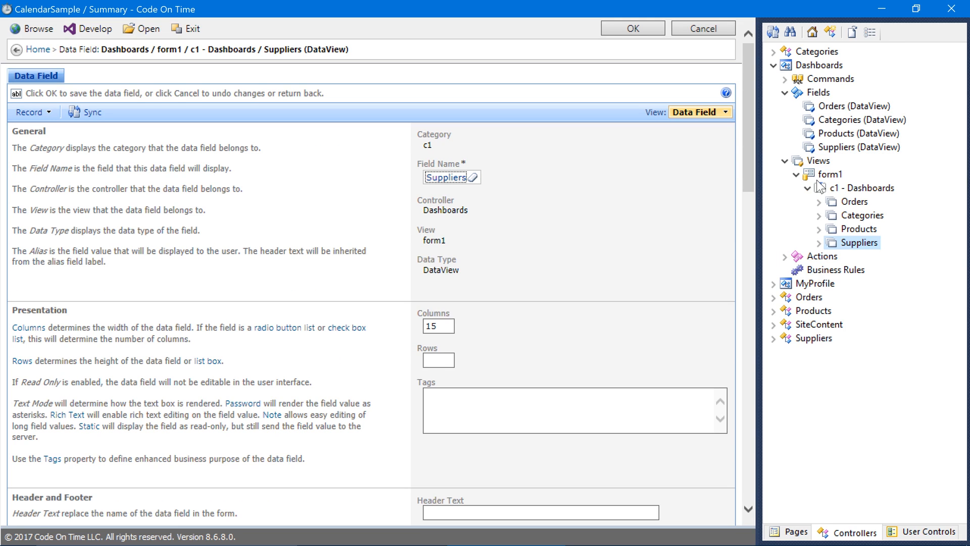
pyautogui.moveTo(821, 184)
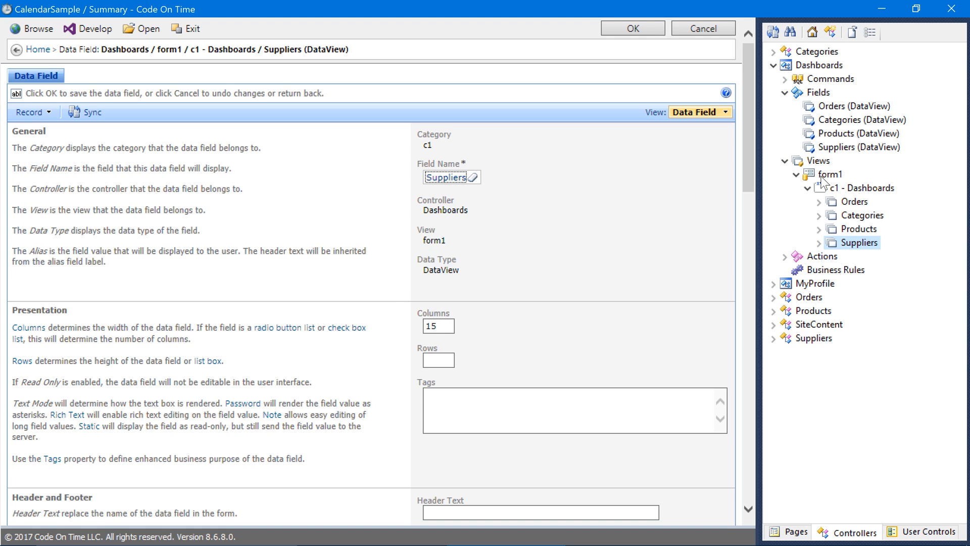
# - Select form1's c1 - Dashboards category node to show its properties
pyautogui.click(866, 187)
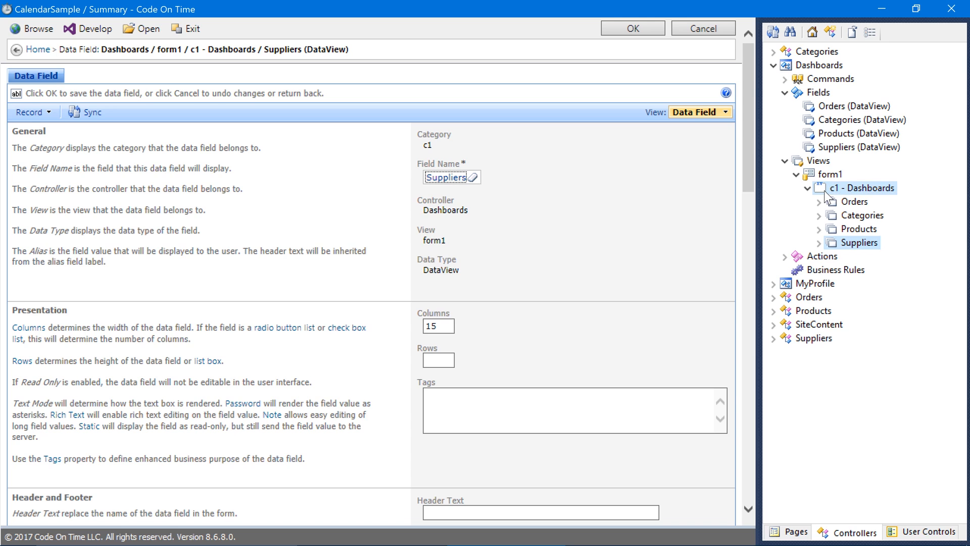
pyautogui.click(865, 187)
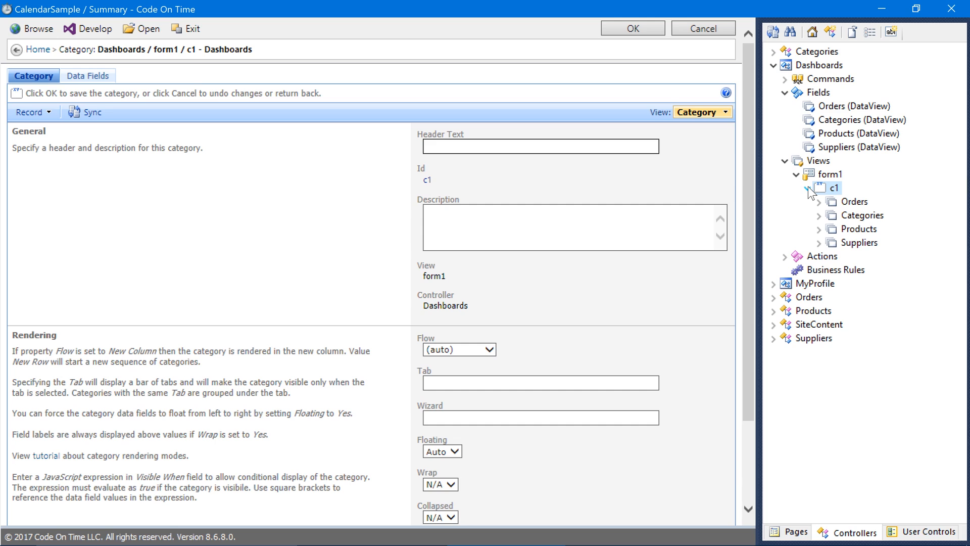
# - Enter view-style-calendar in the Orders data field's Tags box
pyautogui.click(854, 201)
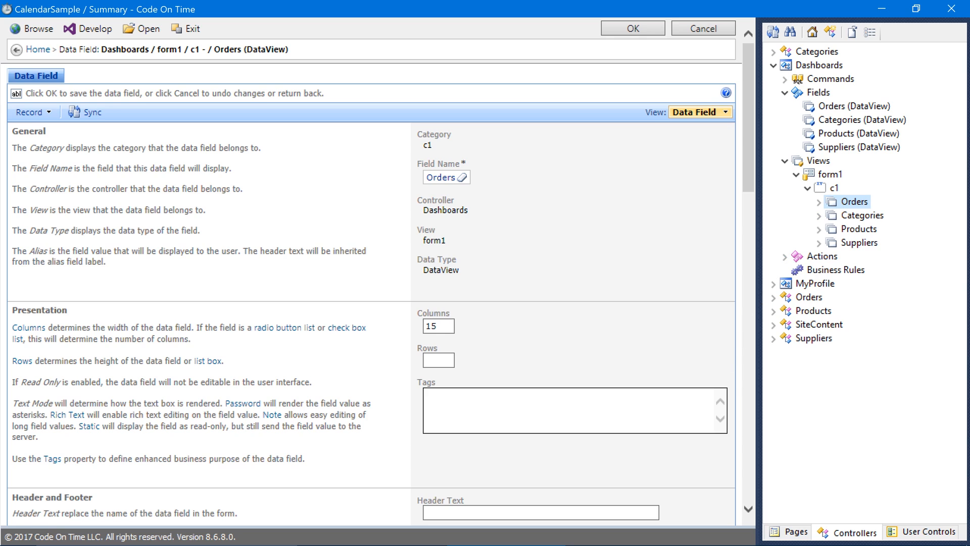
pyautogui.write('view-style-calendar')
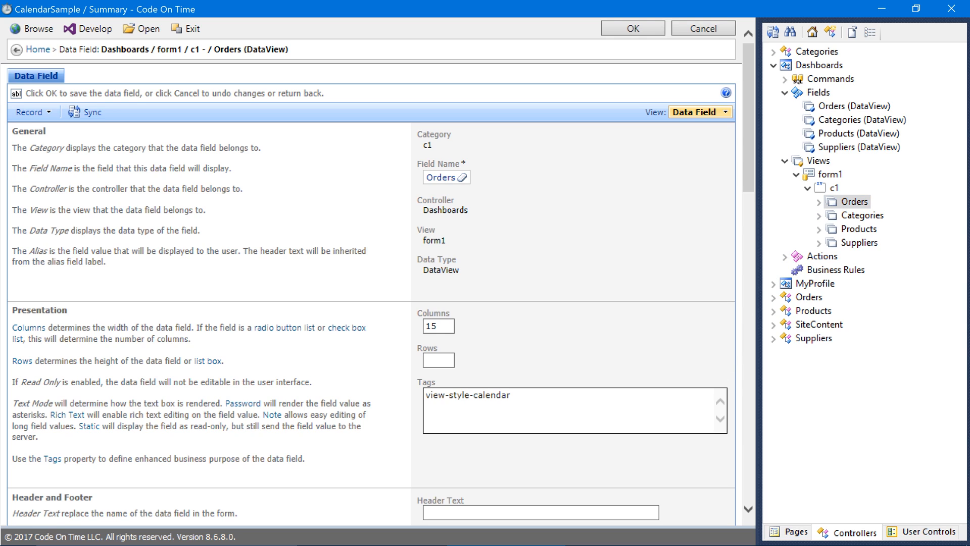
pyautogui.moveTo(643, 72)
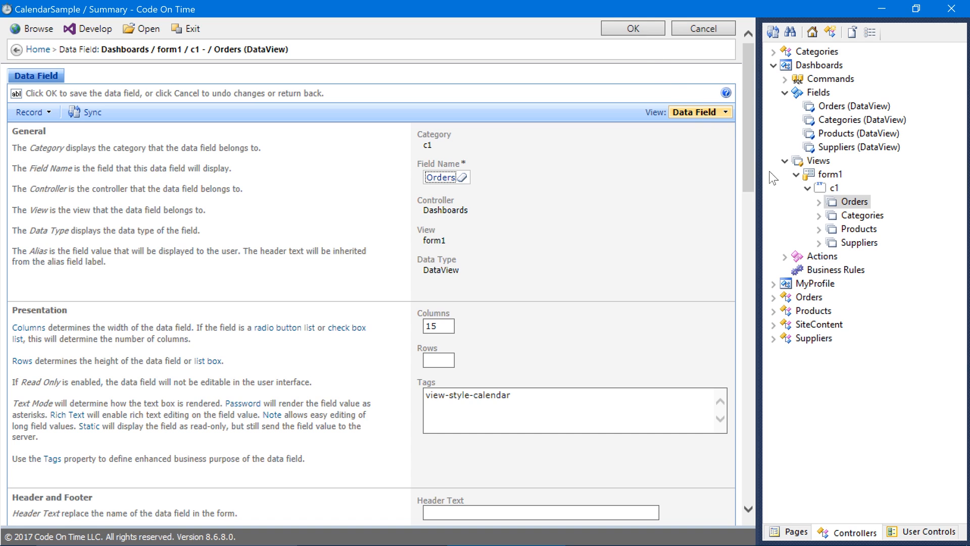
# - Enter view-style-charts in the Products data field's Tags box
pyautogui.click(859, 228)
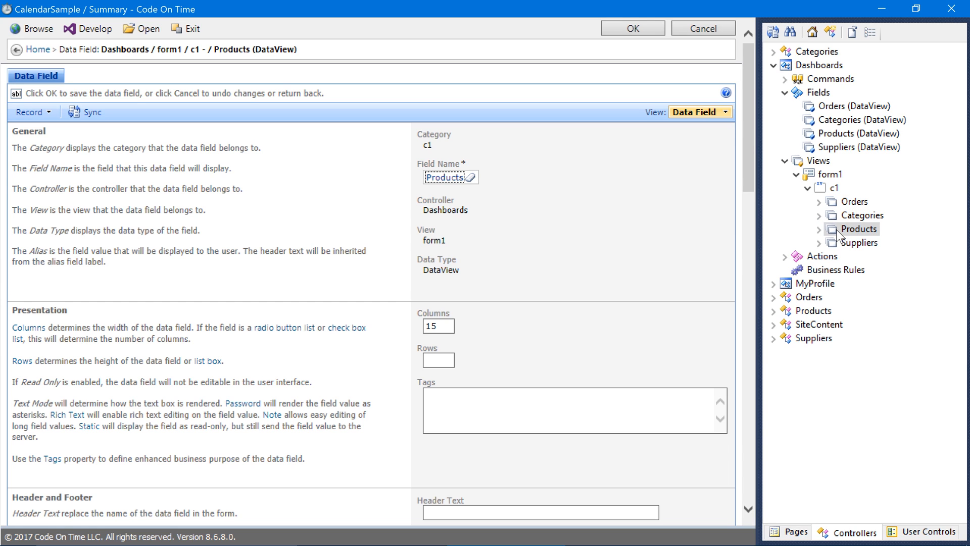
pyautogui.write('view-style-charts')
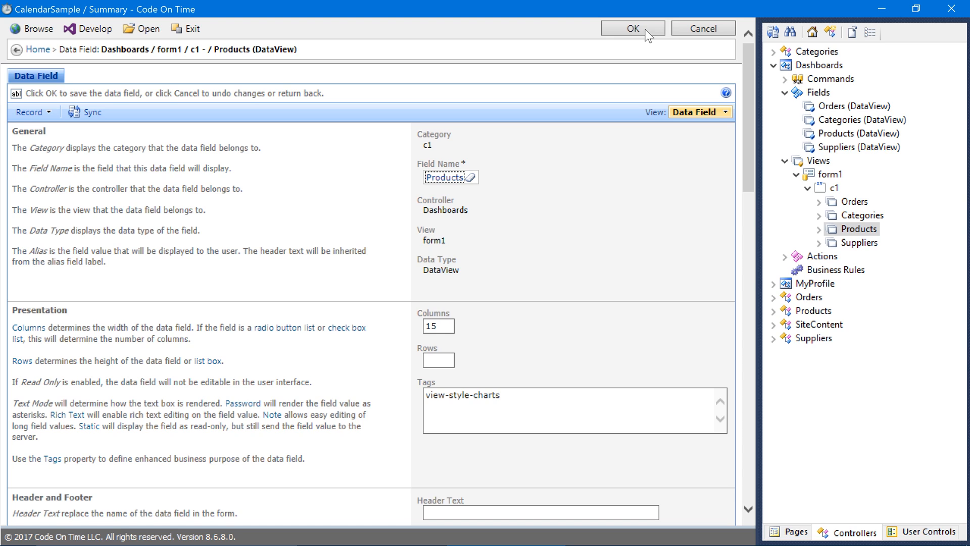
pyautogui.moveTo(728, 127)
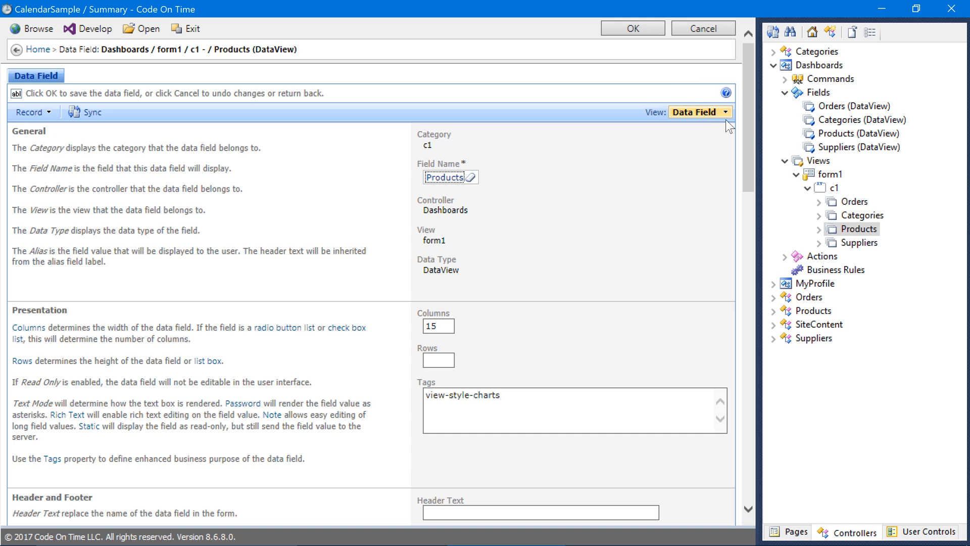
# - Create category c2 under form1 with Flow set to New Column
pyautogui.rightClick(829, 174)
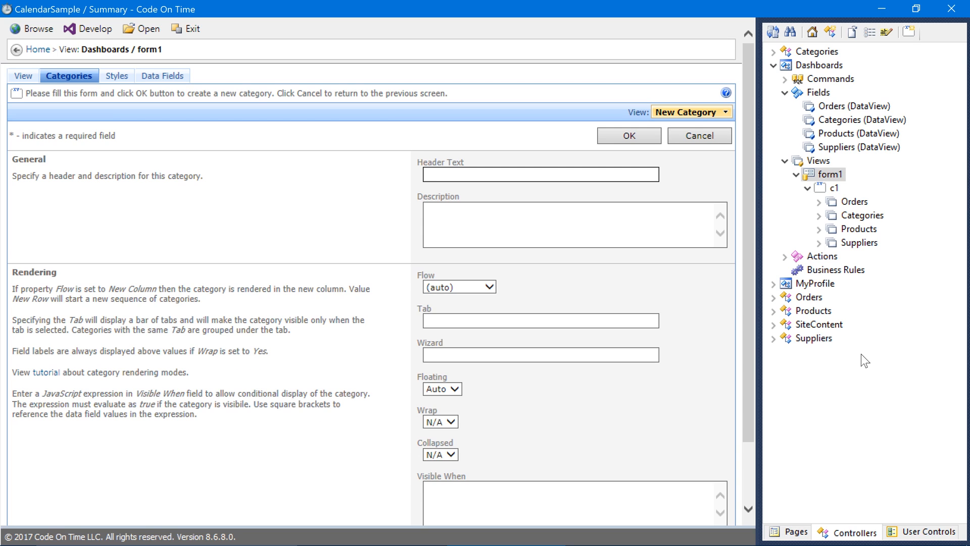
pyautogui.click(458, 286)
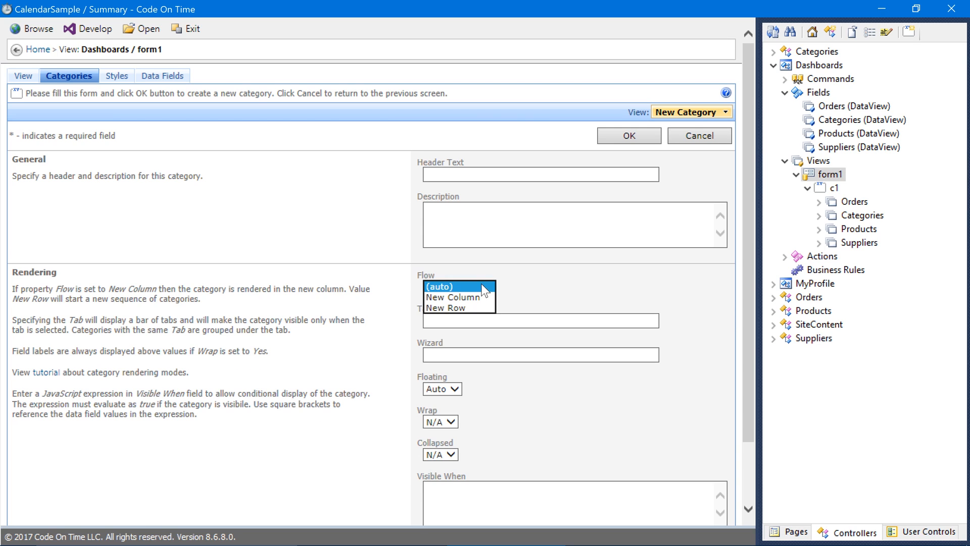
pyautogui.click(452, 298)
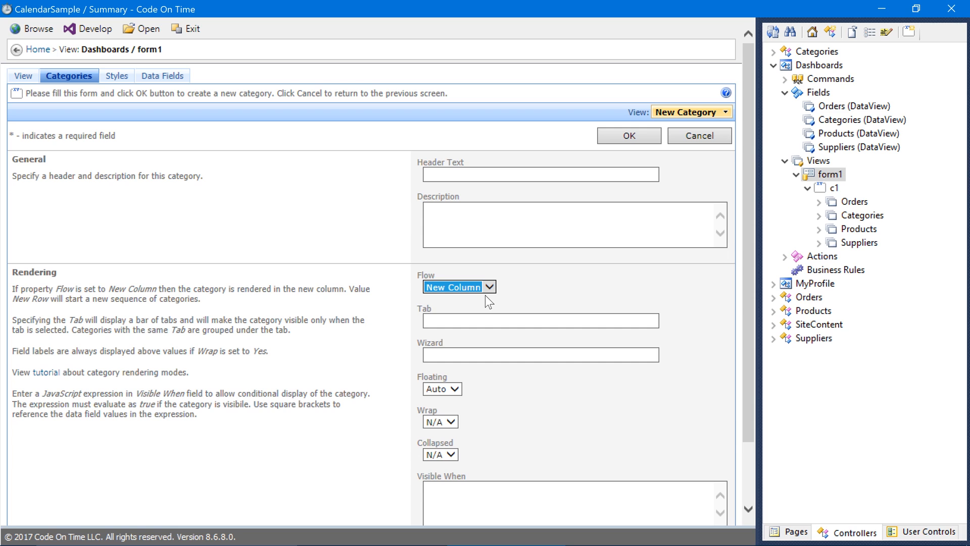
pyautogui.click(628, 135)
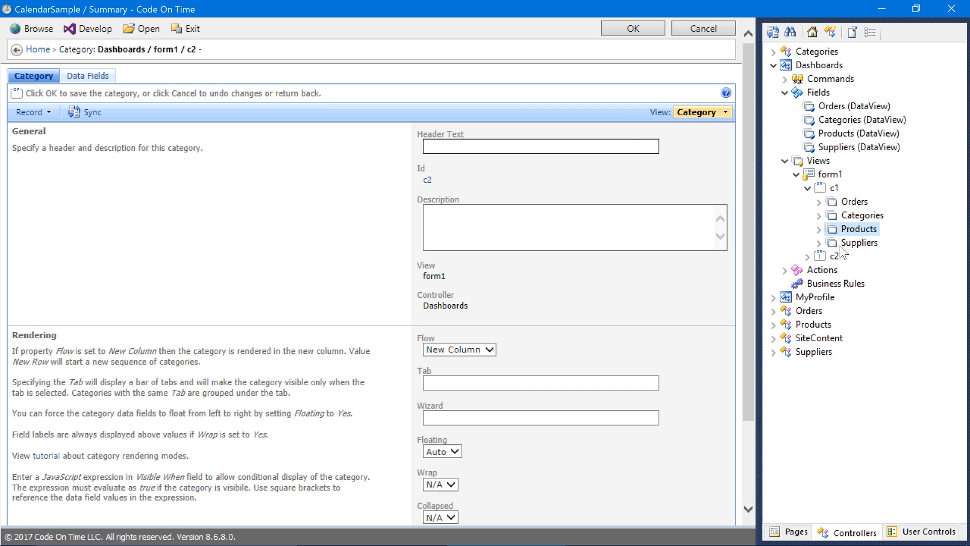
# - Relocate the Products and Suppliers data fields into c2 and show the Pages list
pyautogui.click(835, 256)
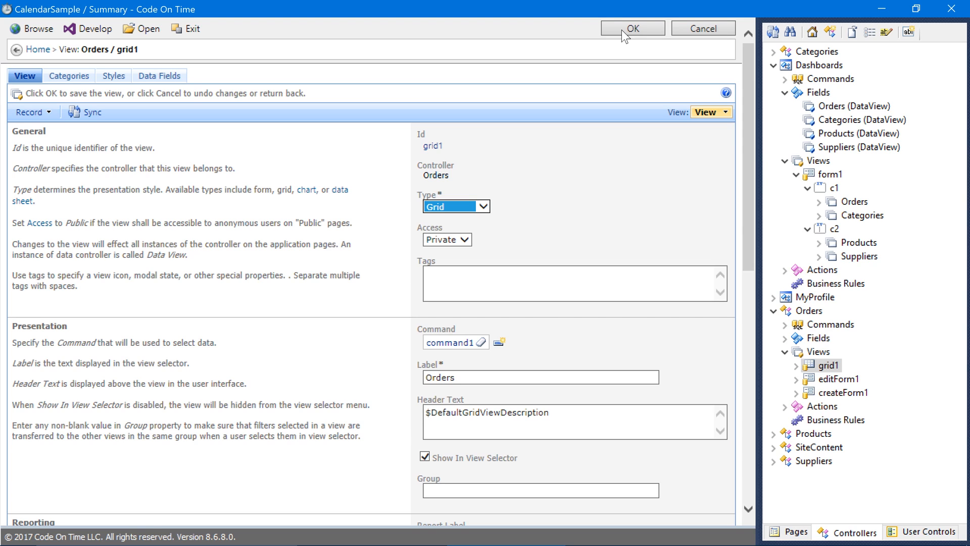
pyautogui.moveTo(809, 183)
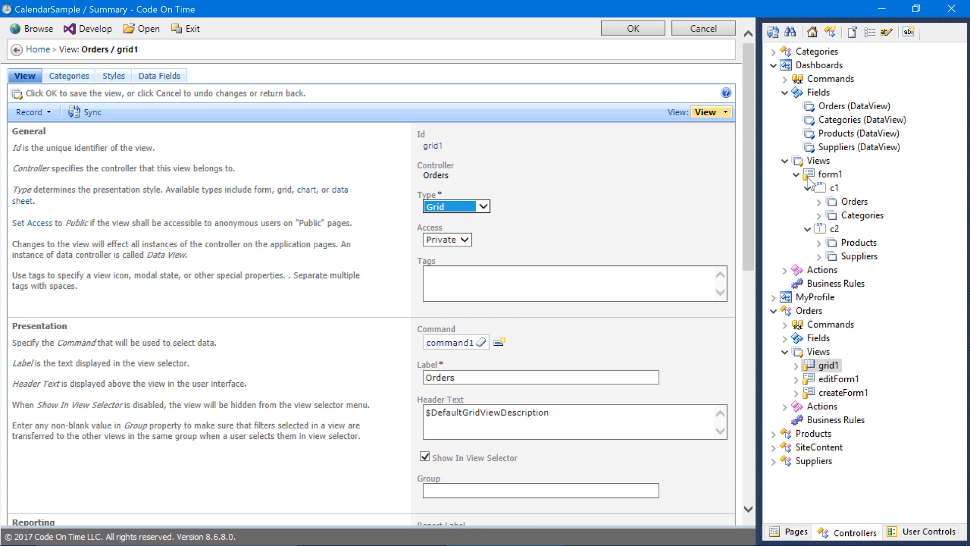
pyautogui.rightClick(827, 174)
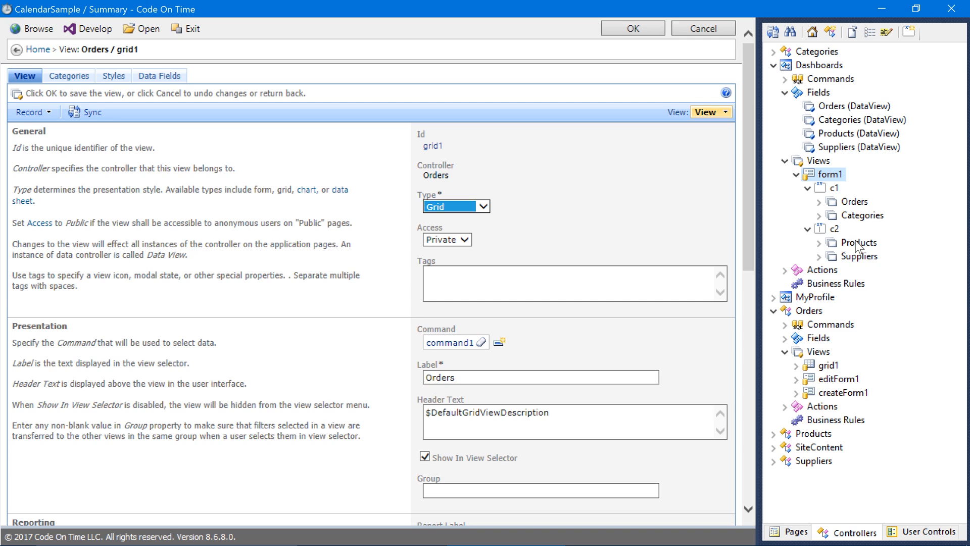
pyautogui.moveTo(810, 413)
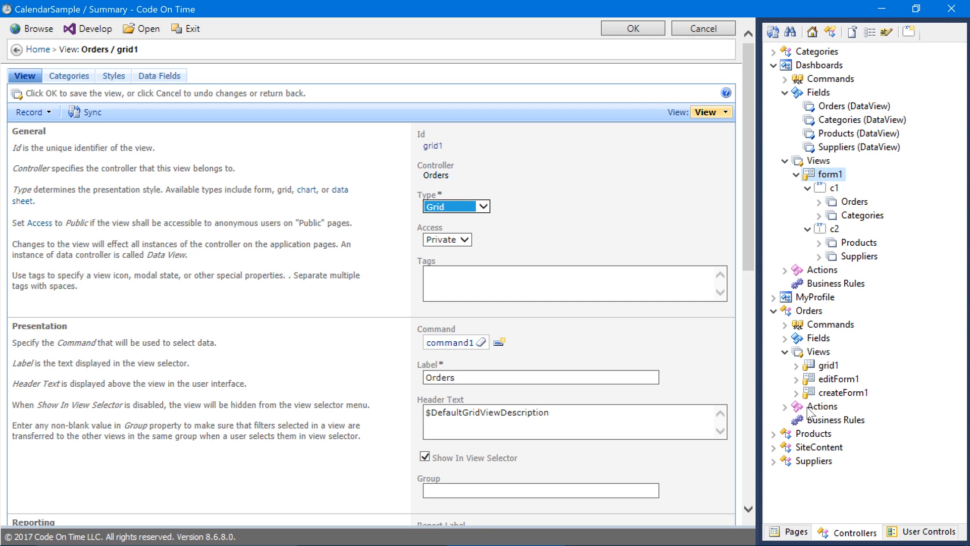
pyautogui.click(831, 32)
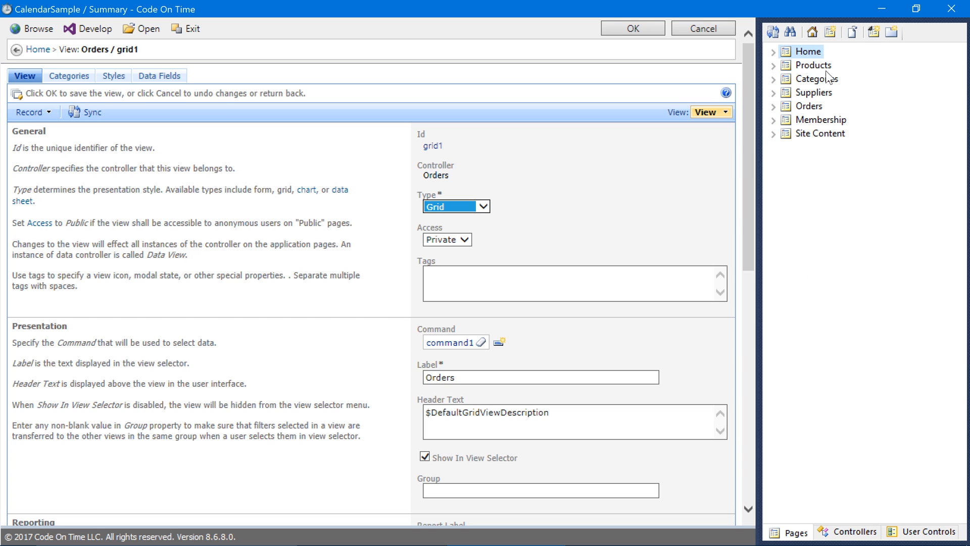
# - Add a page named Dashboard with Icon / Custom Style set to Wide
pyautogui.click(830, 32)
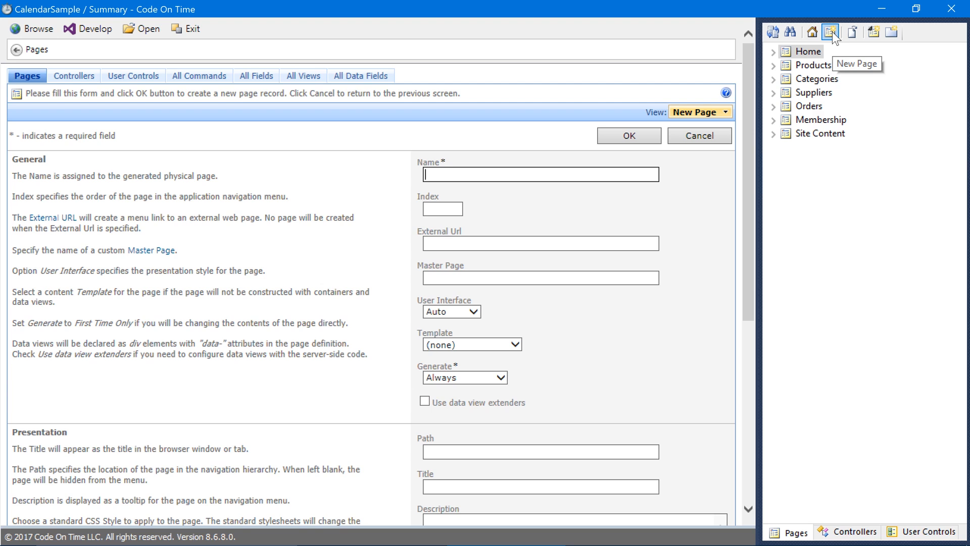
pyautogui.write('Dashboard')
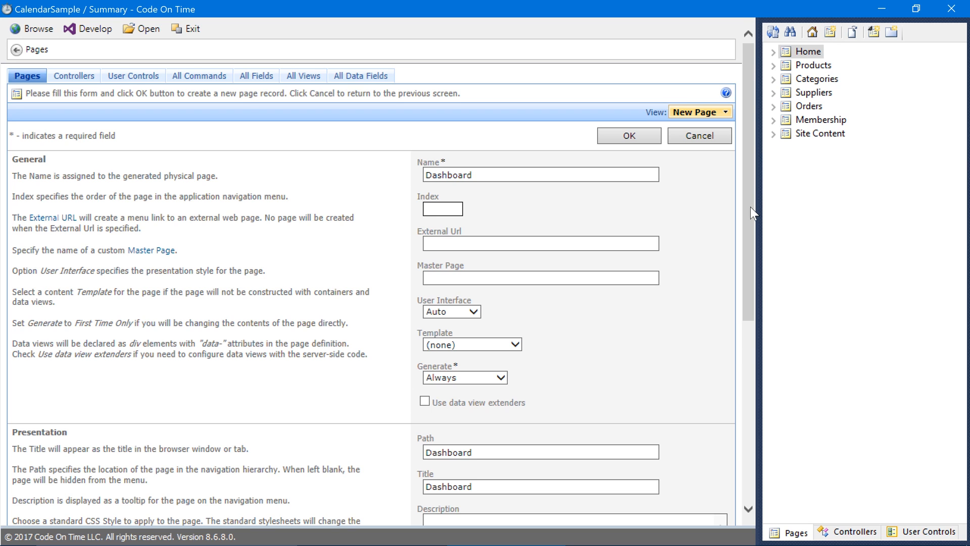
pyautogui.scroll(-3)
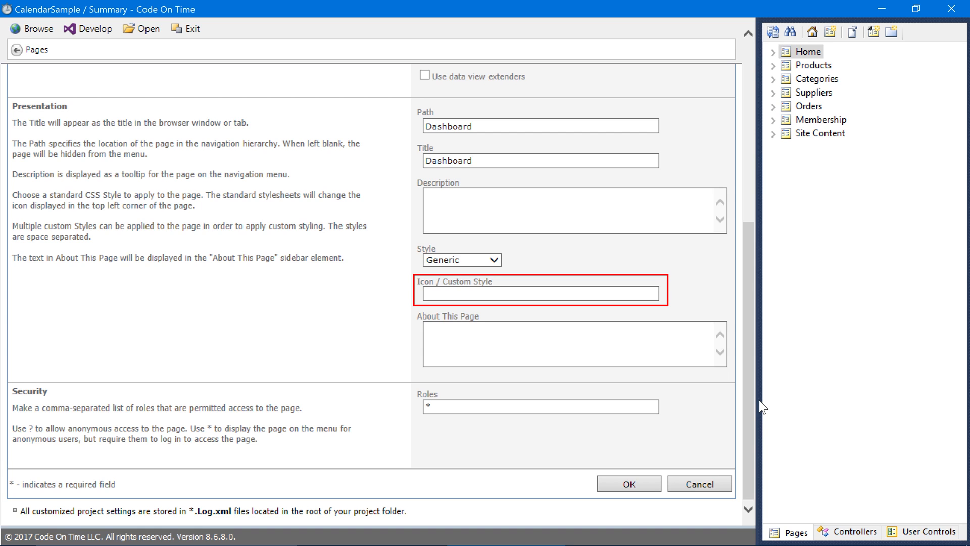
pyautogui.click(540, 292)
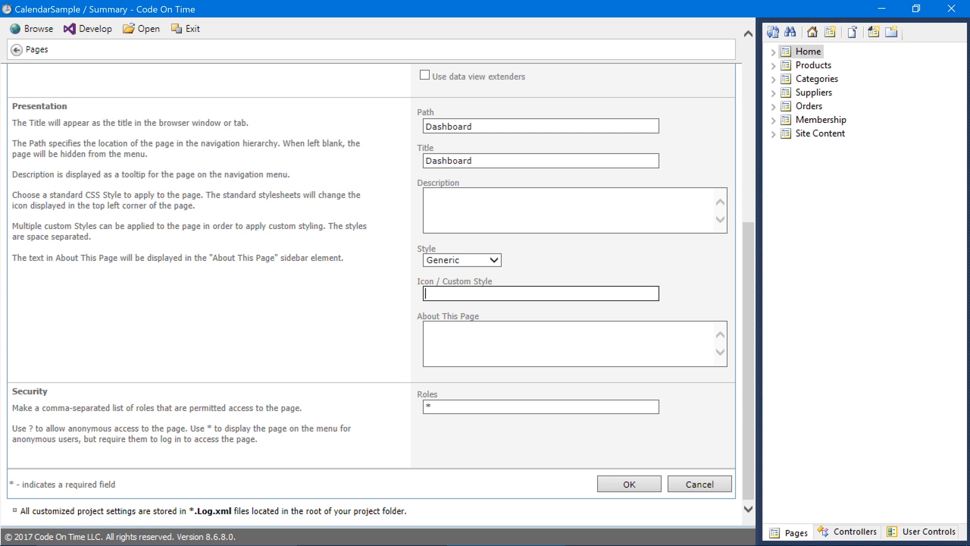
pyautogui.write('Wide')
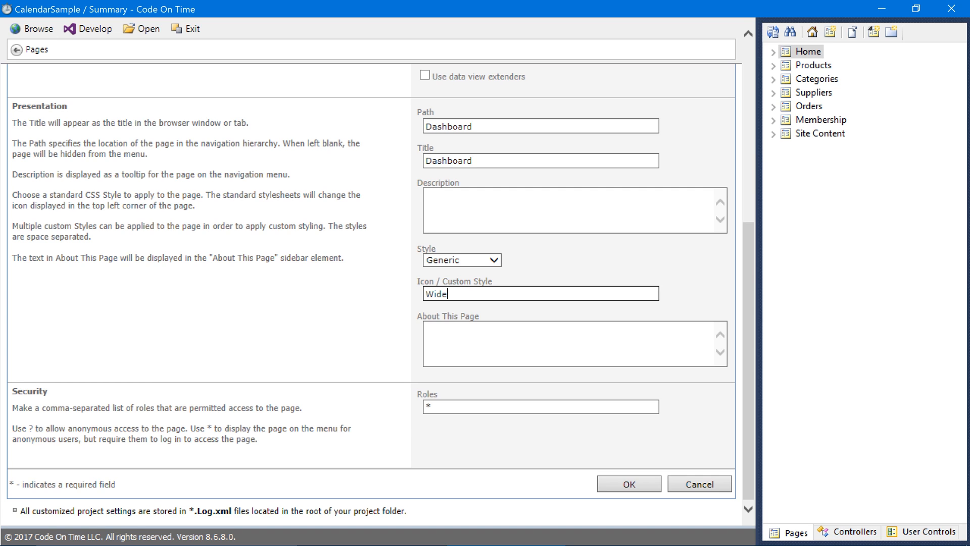
pyautogui.moveTo(629, 465)
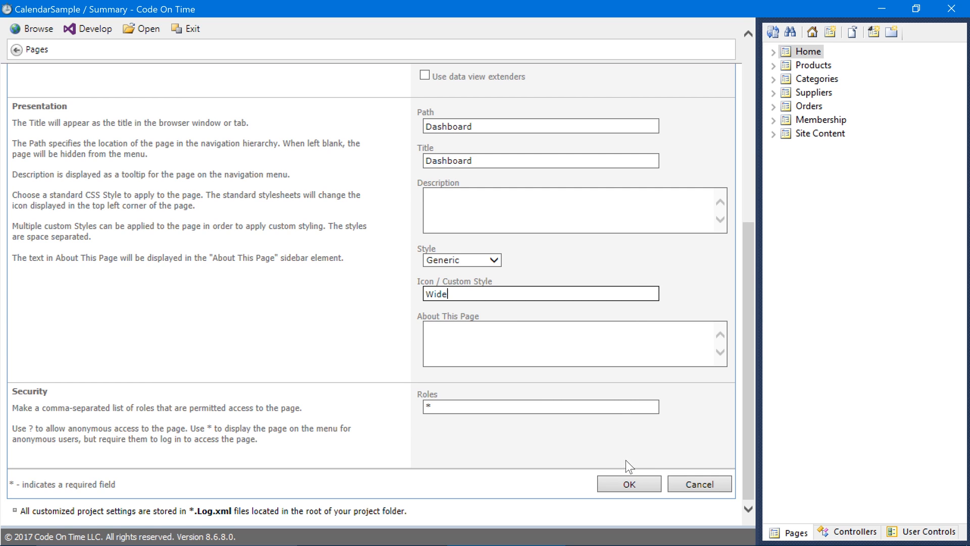
pyautogui.click(629, 483)
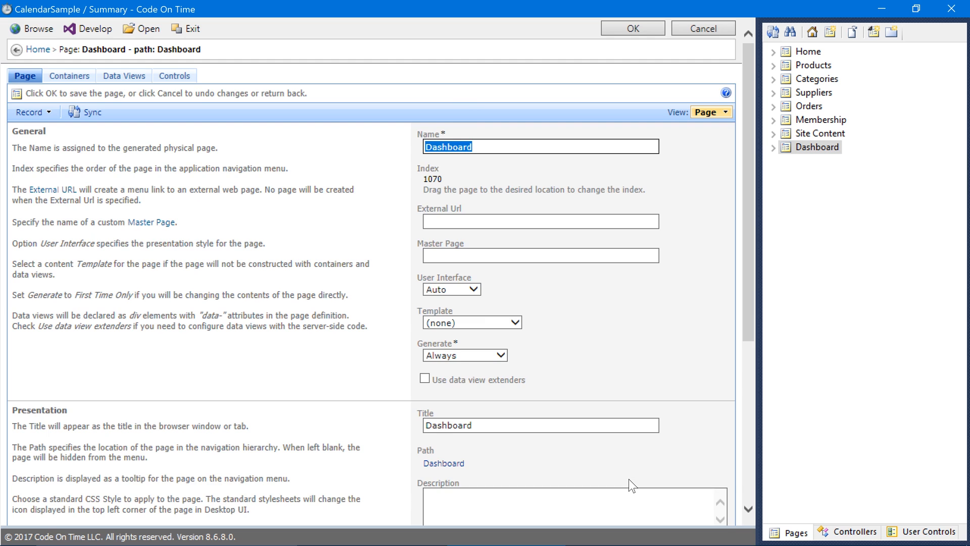
pyautogui.moveTo(776, 180)
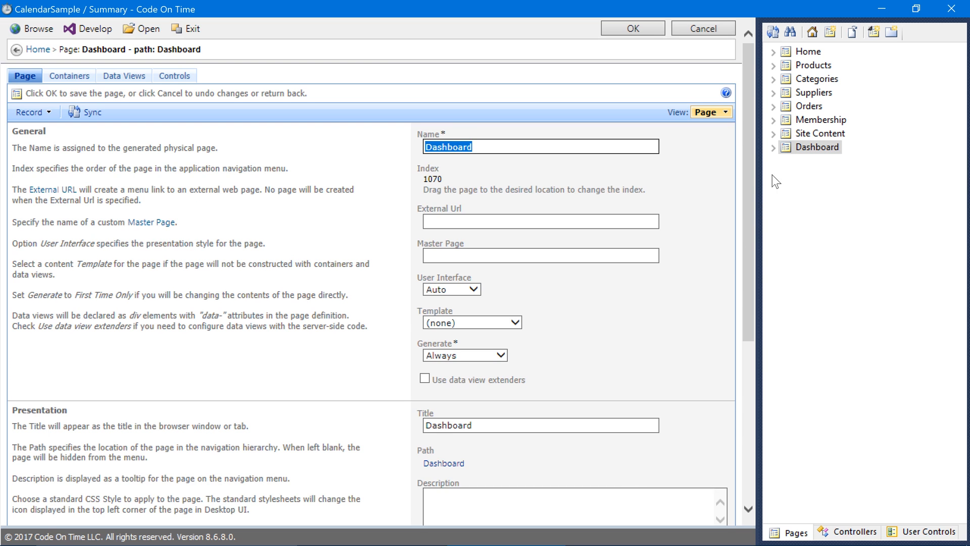
# - Cut the Dashboard page so it can be pasted after Home
pyautogui.rightClick(816, 147)
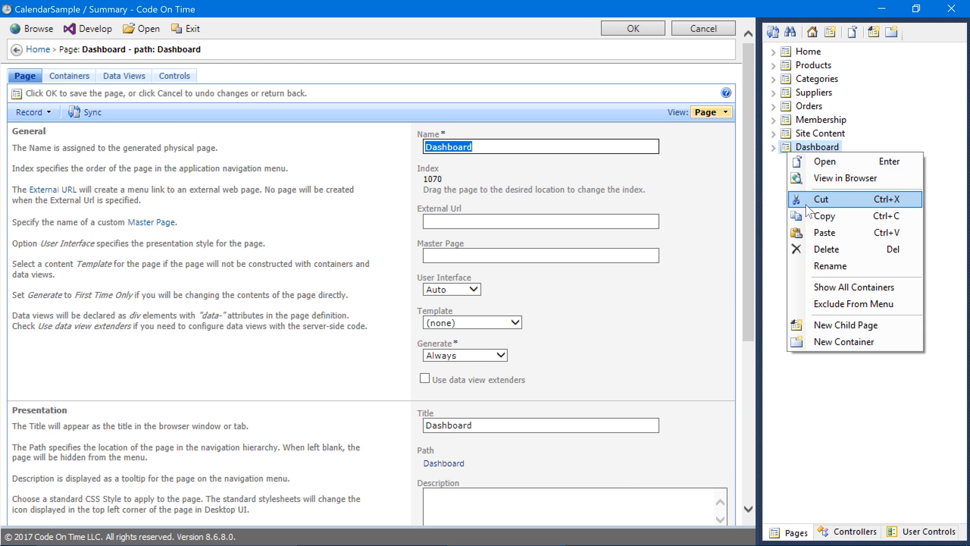
pyautogui.click(821, 199)
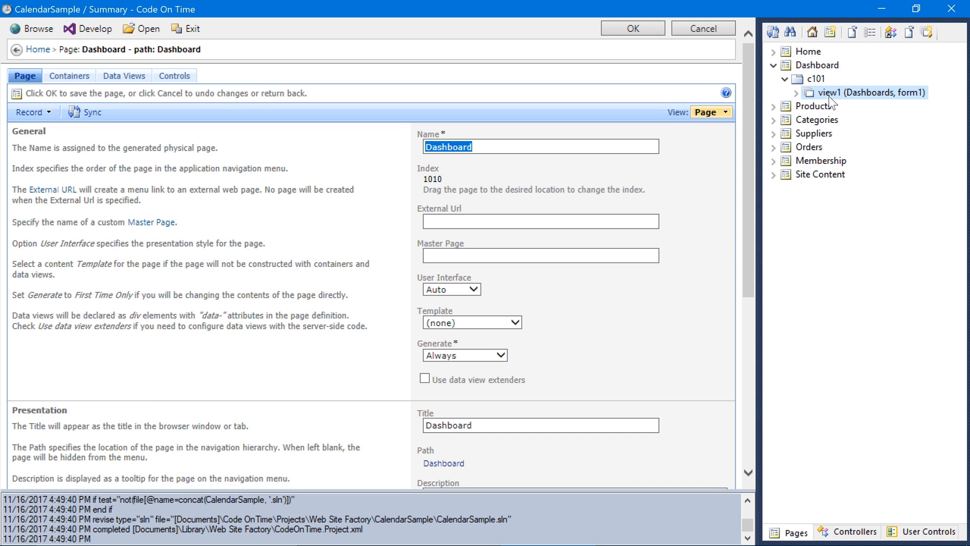
# - Set Show Action Buttons to None for view1 on the Dashboard page and save
pyautogui.click(866, 92)
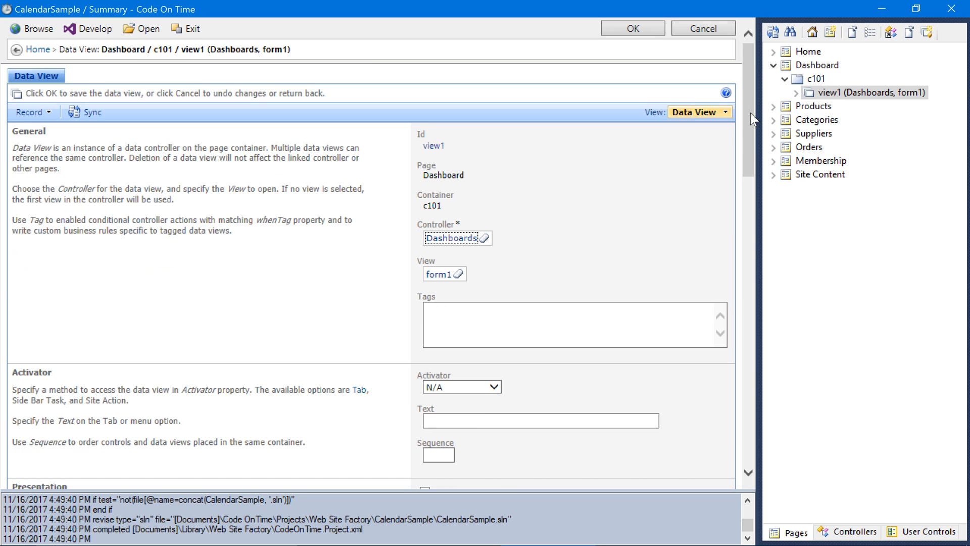
pyautogui.scroll(-3)
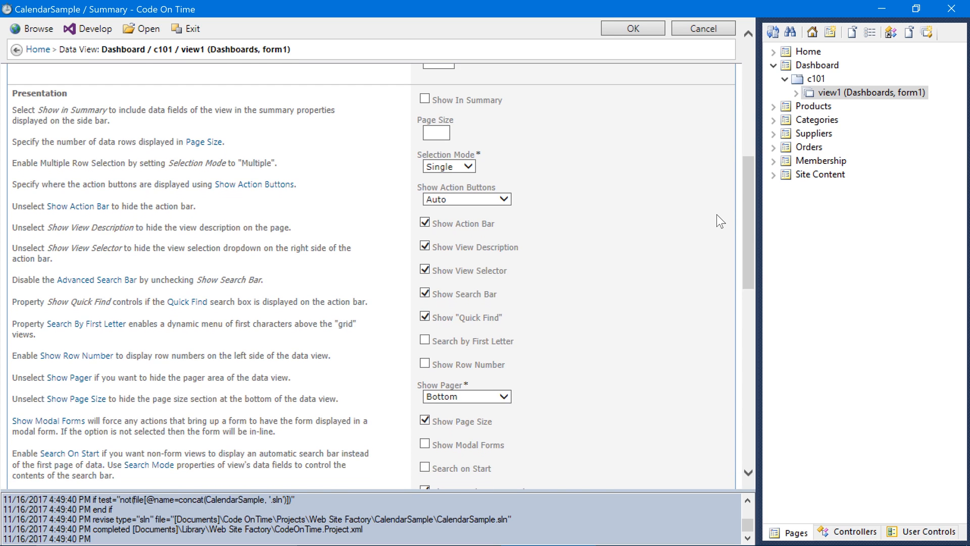
pyautogui.click(467, 198)
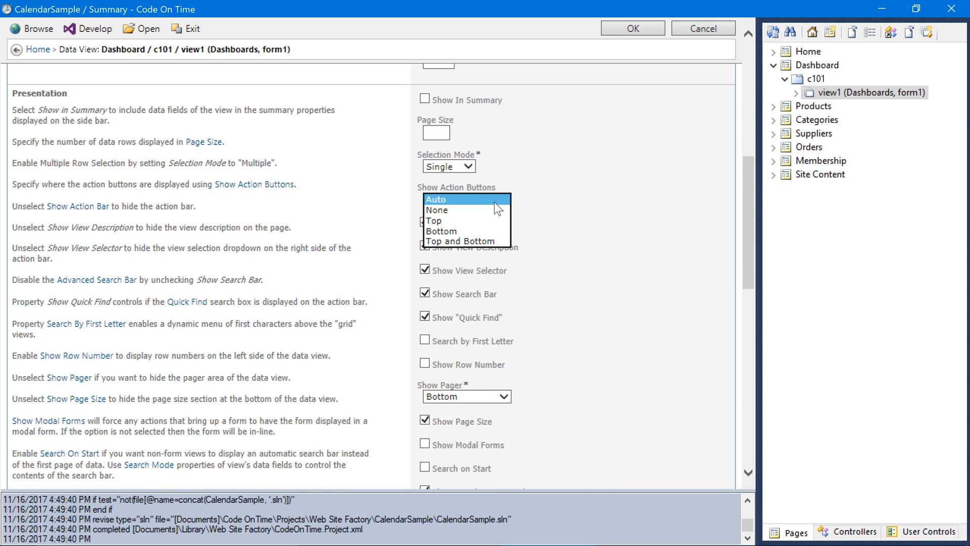
pyautogui.click(437, 209)
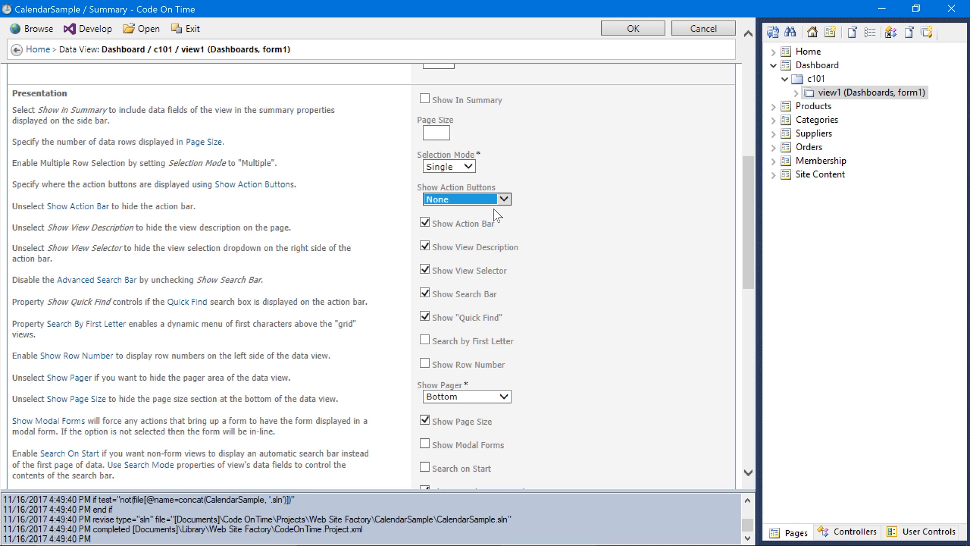
pyautogui.click(631, 28)
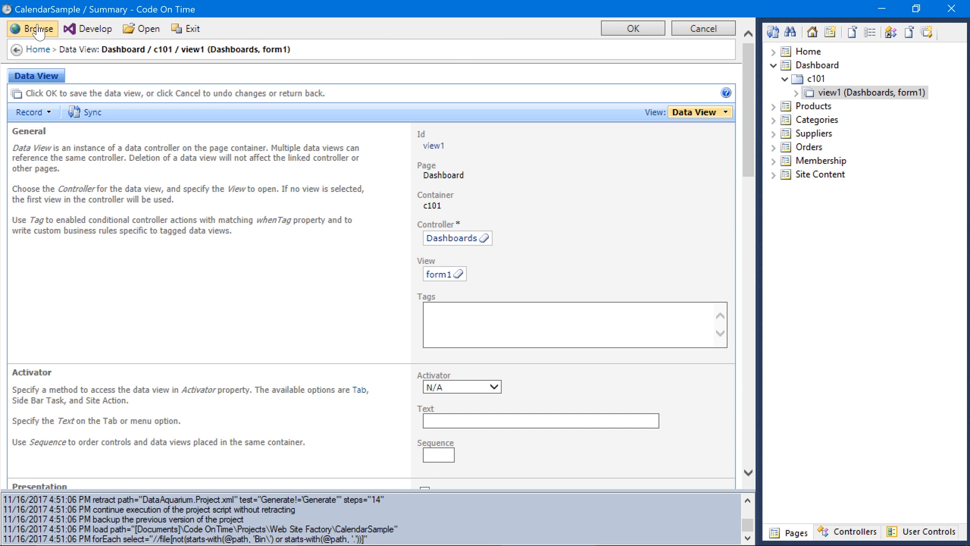
# - Browse the app in Edge and scroll through the calendar, charts, categories and suppliers
pyautogui.click(32, 29)
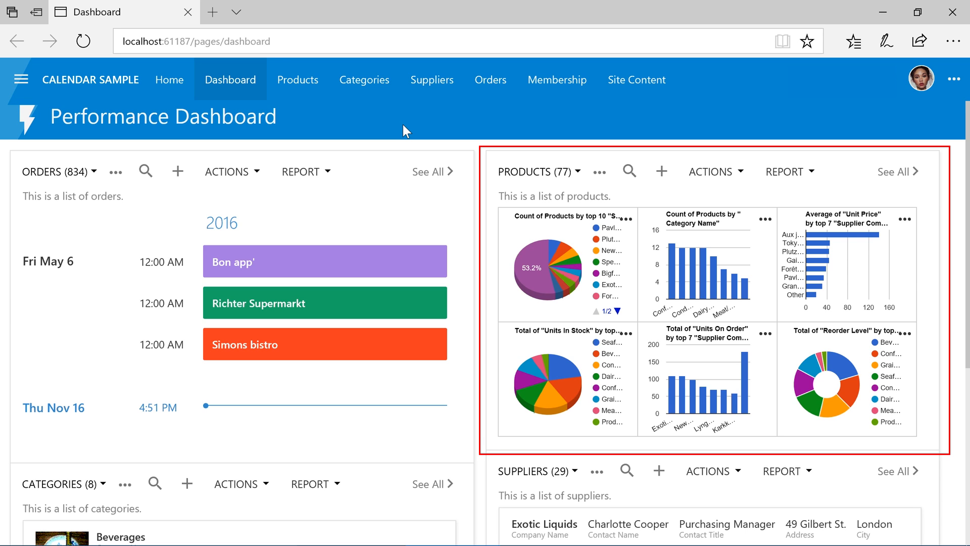
pyautogui.scroll(-3)
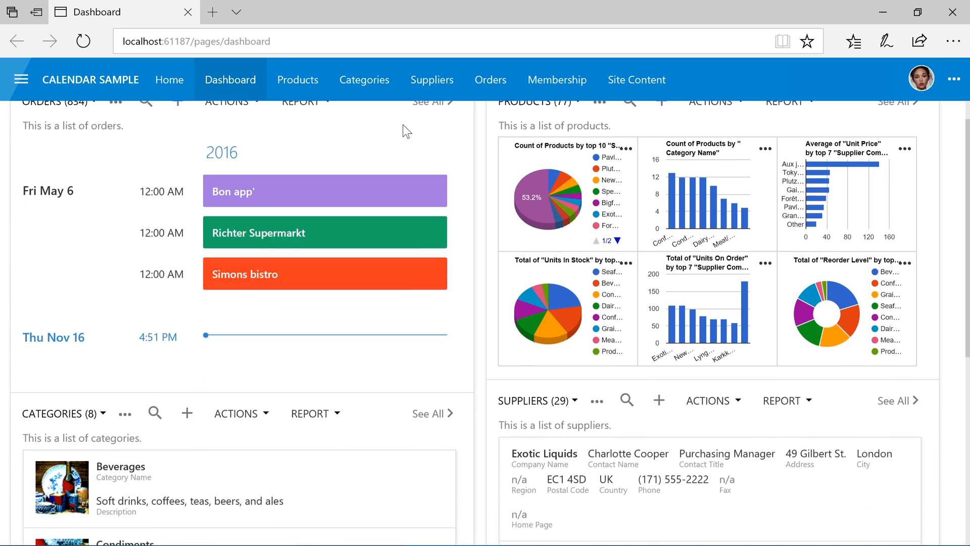
pyautogui.scroll(-3)
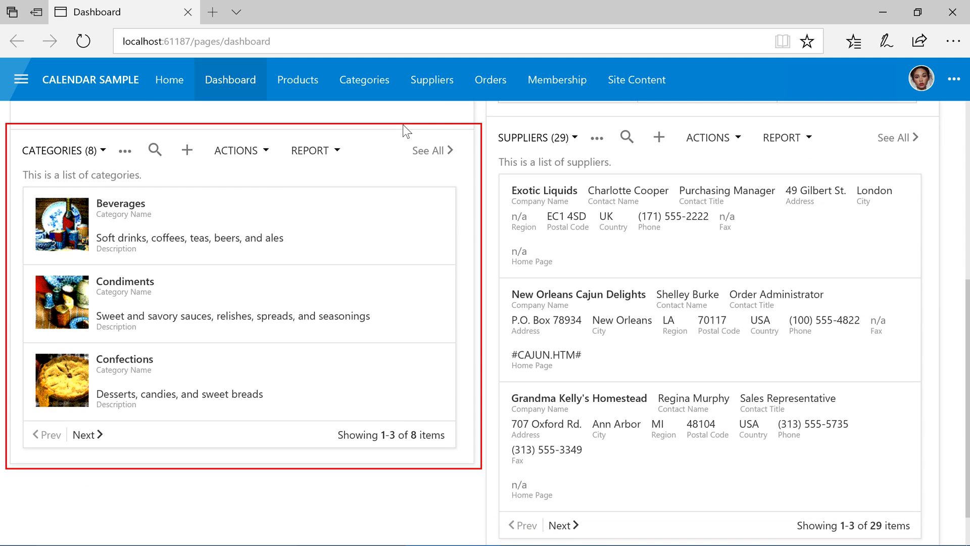